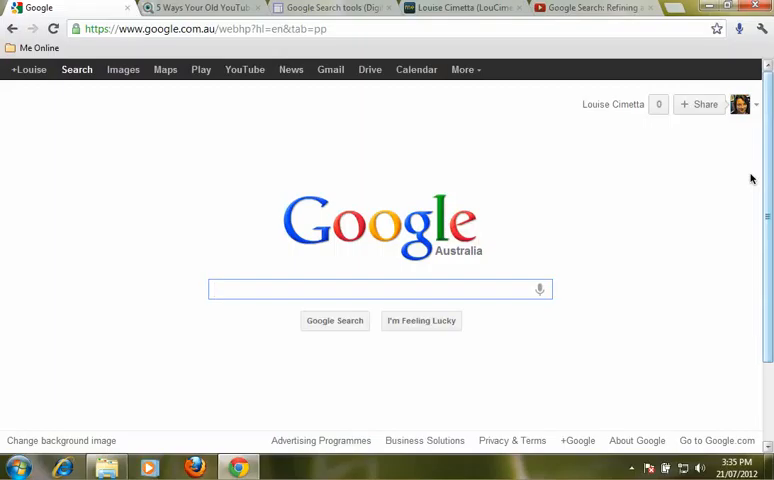
Go from the Google home page to Google Books via the More services menu
click(380, 288)
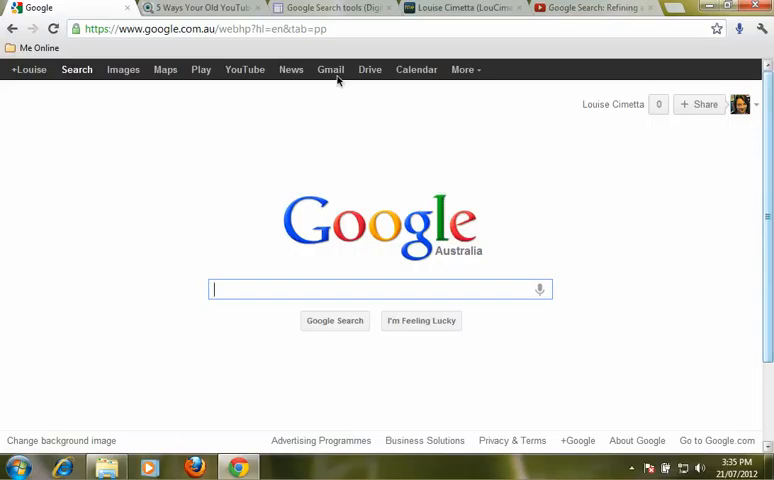
mouse_move(468, 90)
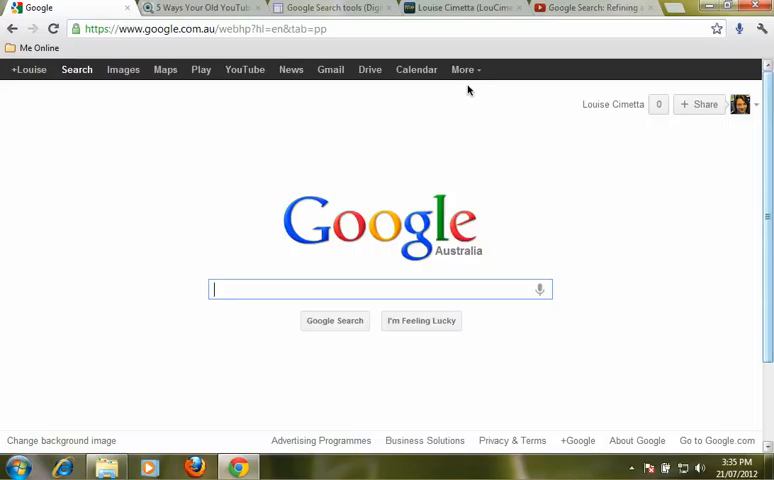
click(462, 68)
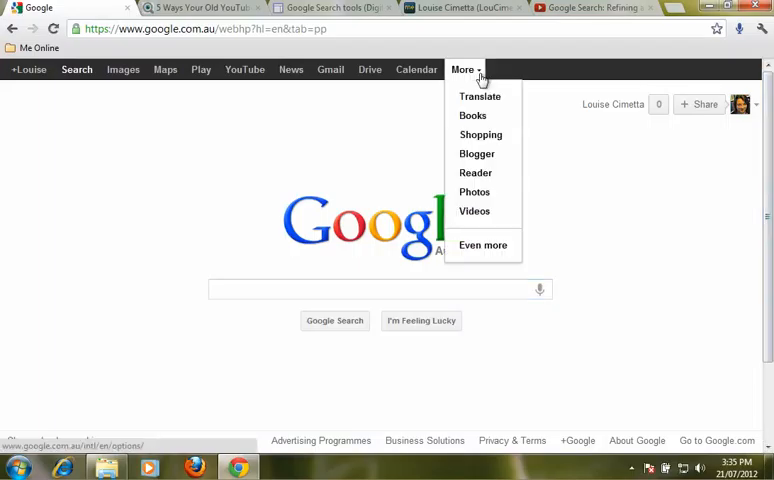
click(472, 116)
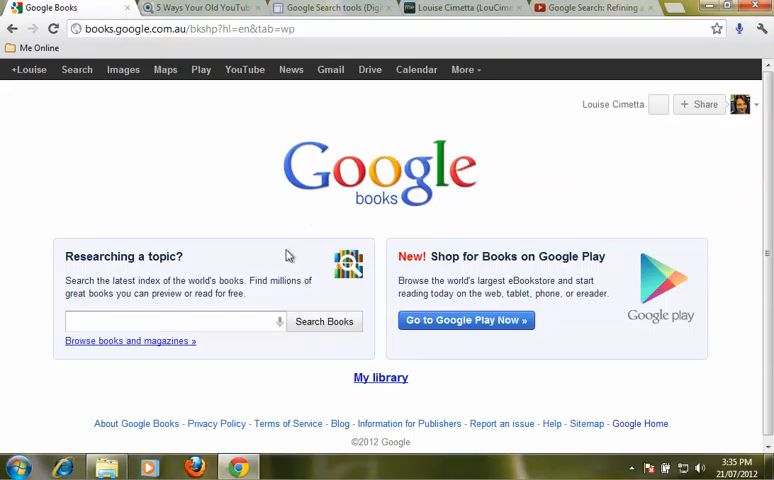
mouse_move(238, 260)
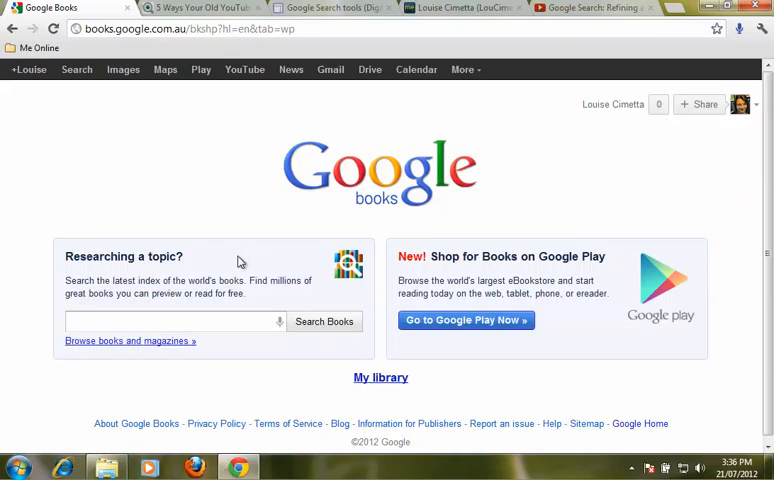
Search Google Books for 'reading comprehension strategies' using the suggested query
text(i)
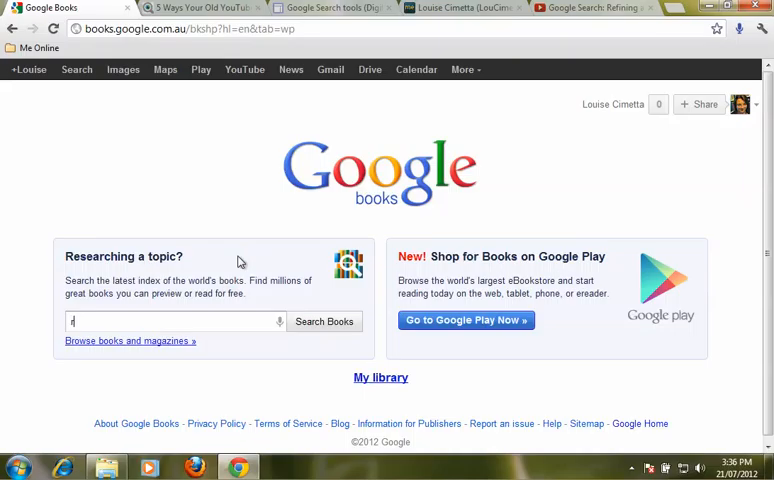
text(reading comprehension)
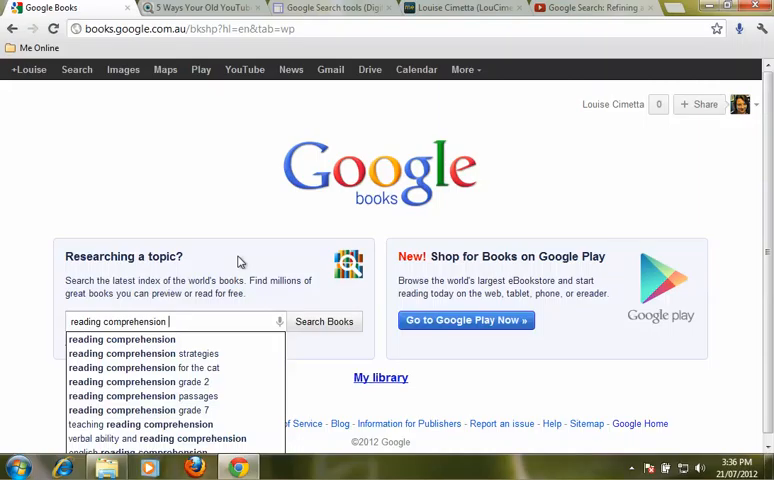
click(142, 352)
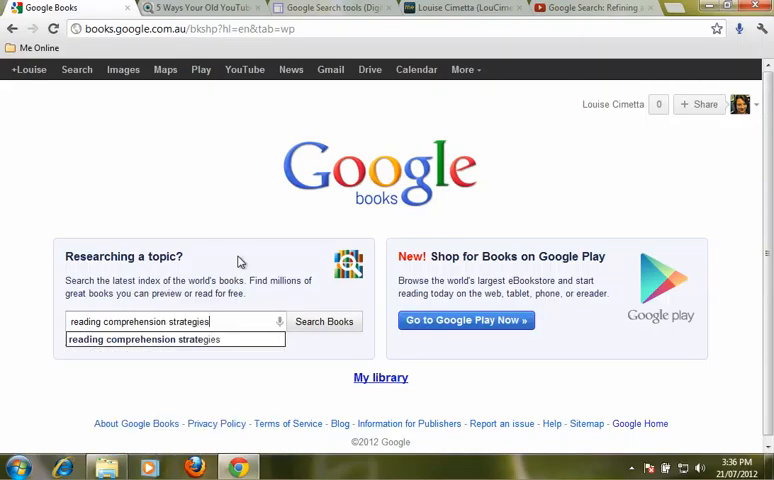
click(324, 320)
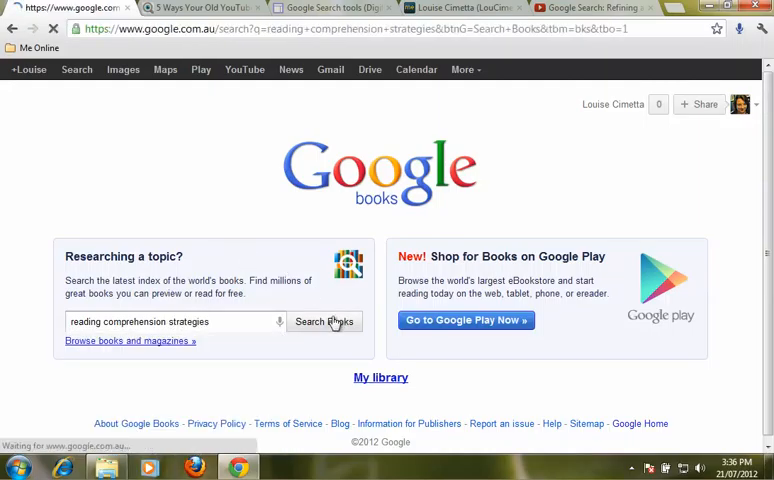
Scroll the book results and filter them to 21st century publications
click(324, 320)
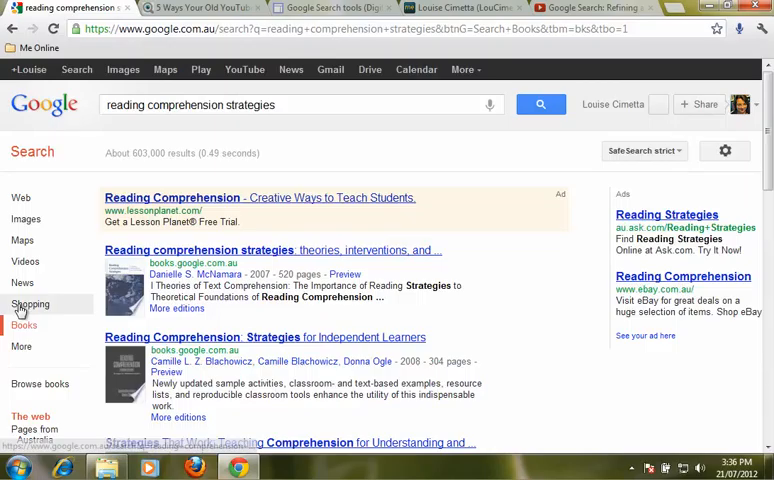
scroll(down, 3)
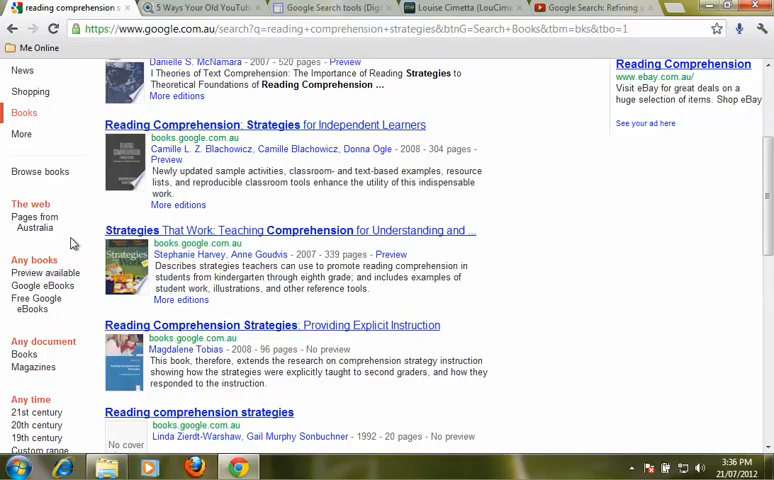
mouse_move(32, 246)
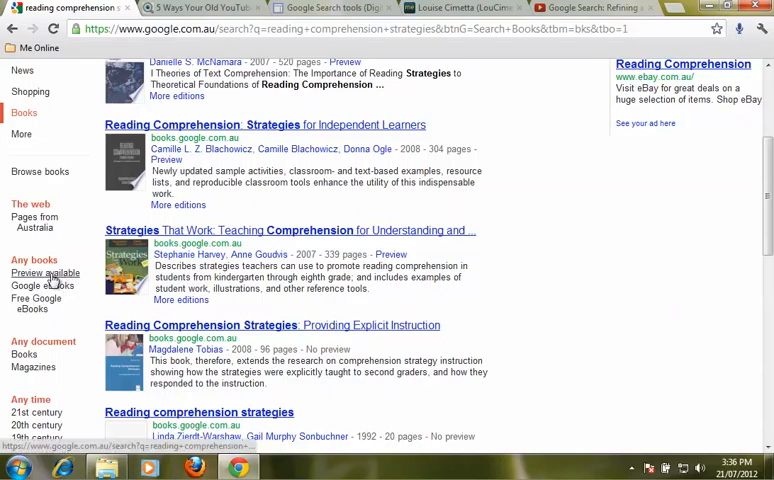
mouse_move(44, 286)
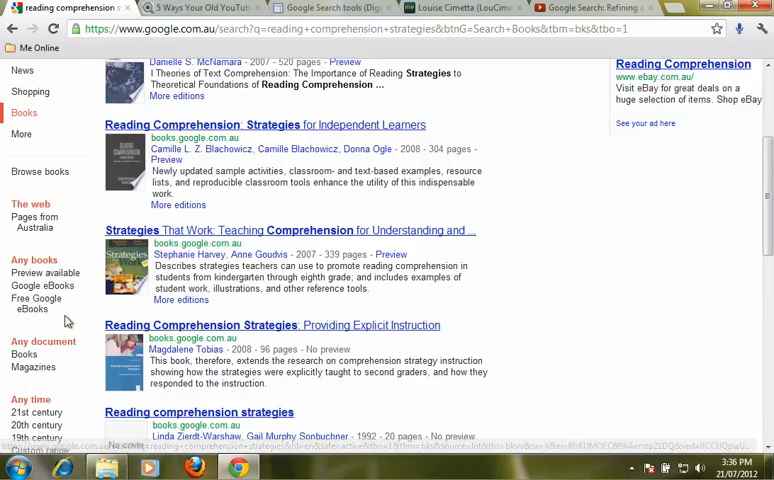
mouse_move(32, 368)
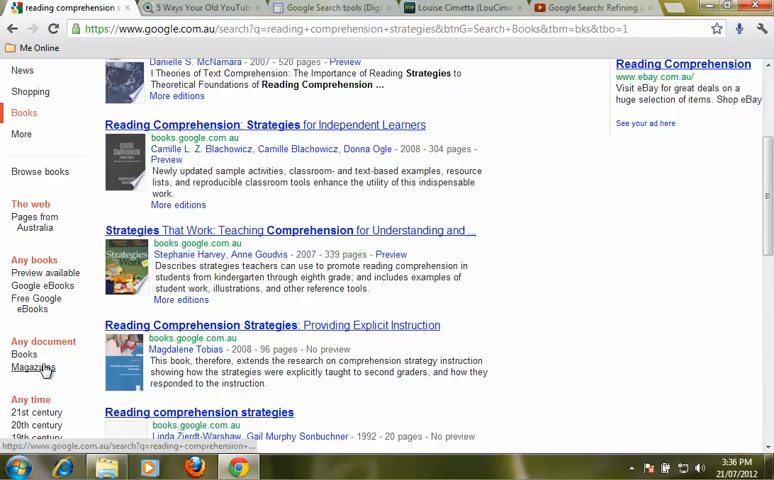
scroll(down, 3)
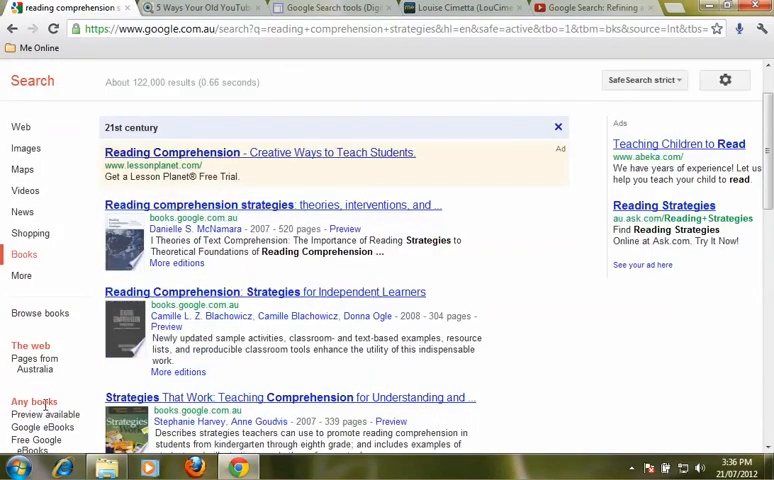
scroll(down, 3)
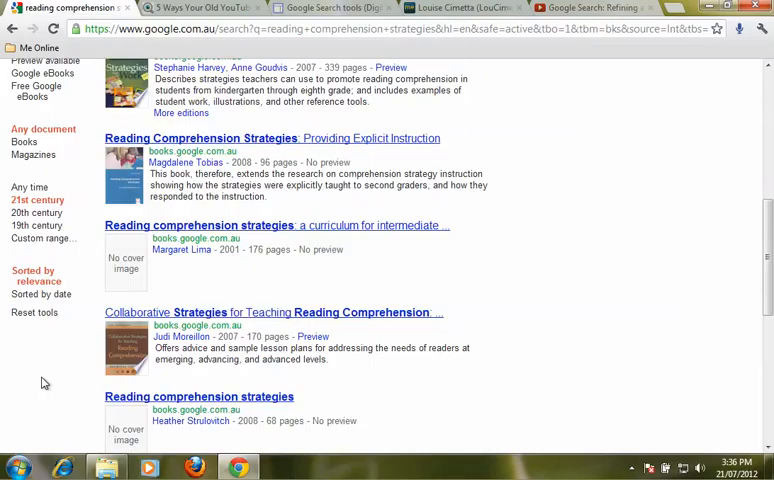
scroll(up, 3)
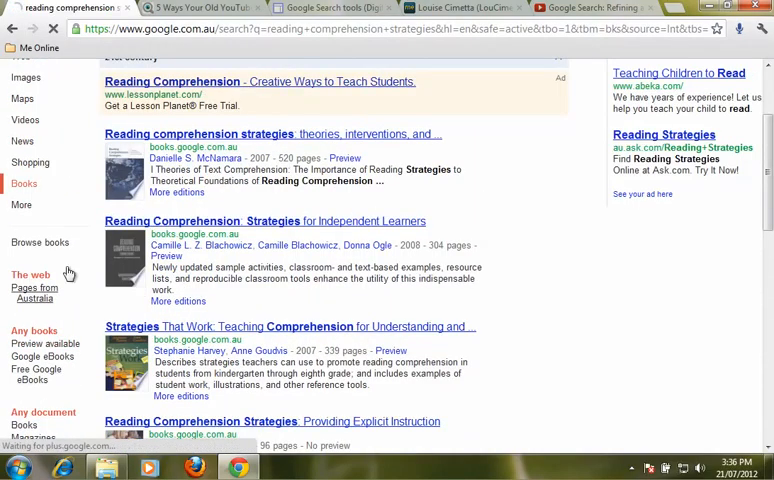
mouse_move(268, 222)
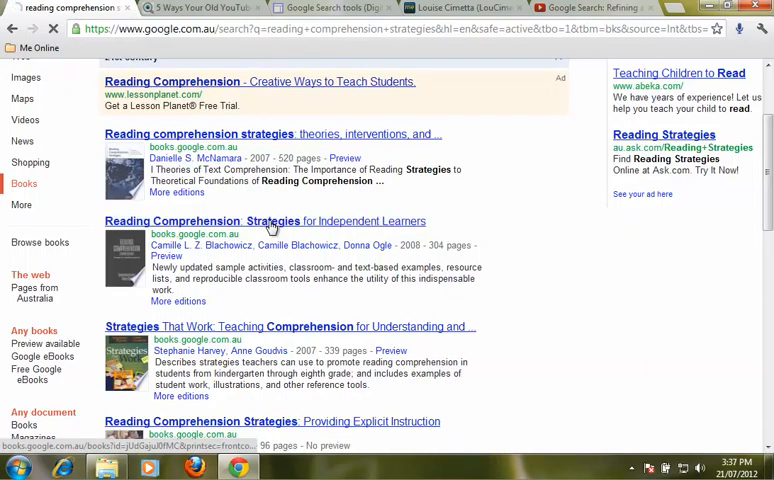
Open the 'Reading Comprehension: Strategies for Independent Learners' preview at its table of contents
click(264, 220)
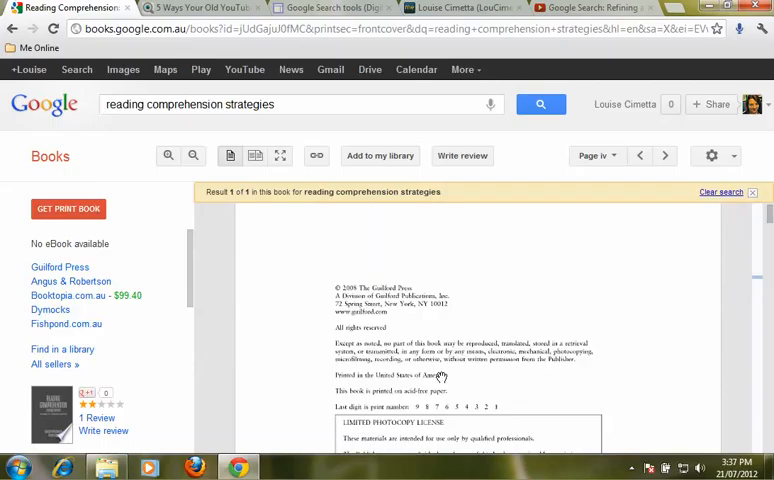
scroll(down, 3)
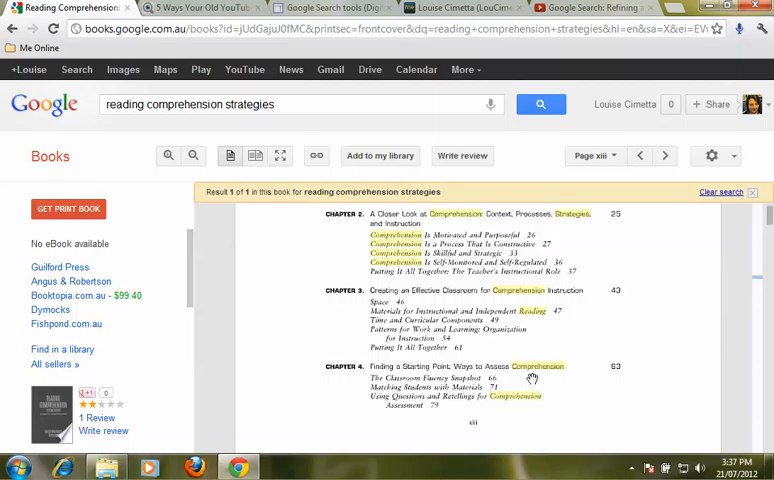
mouse_move(538, 212)
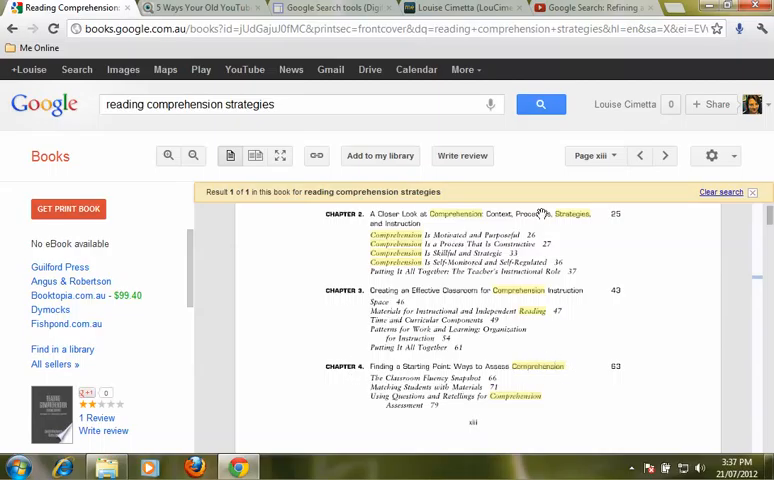
Jump to Chapter 4, 'Finding a Starting Point: Ways to Assess Comprehension', and read its first pages
click(612, 156)
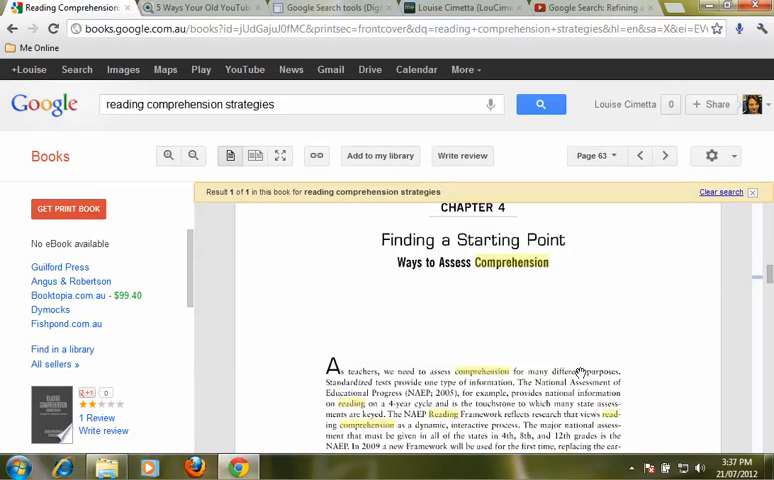
scroll(down, 3)
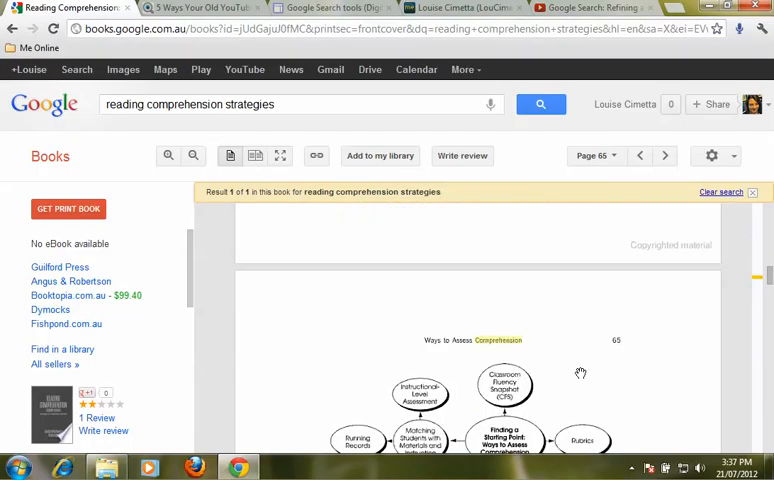
scroll(down, 3)
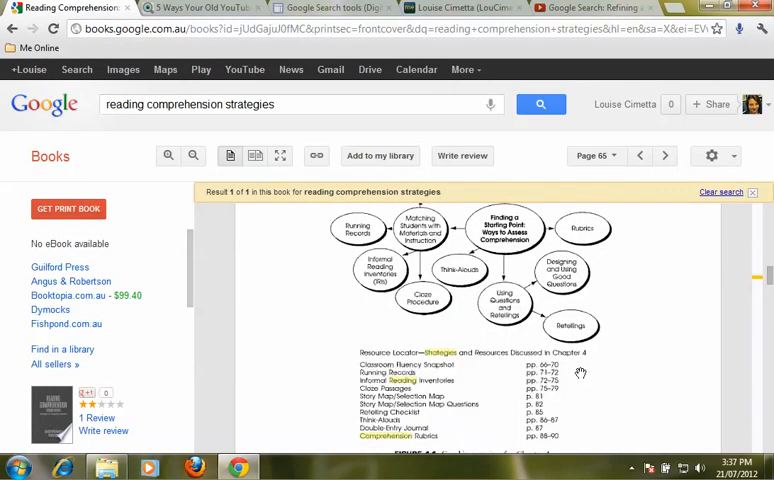